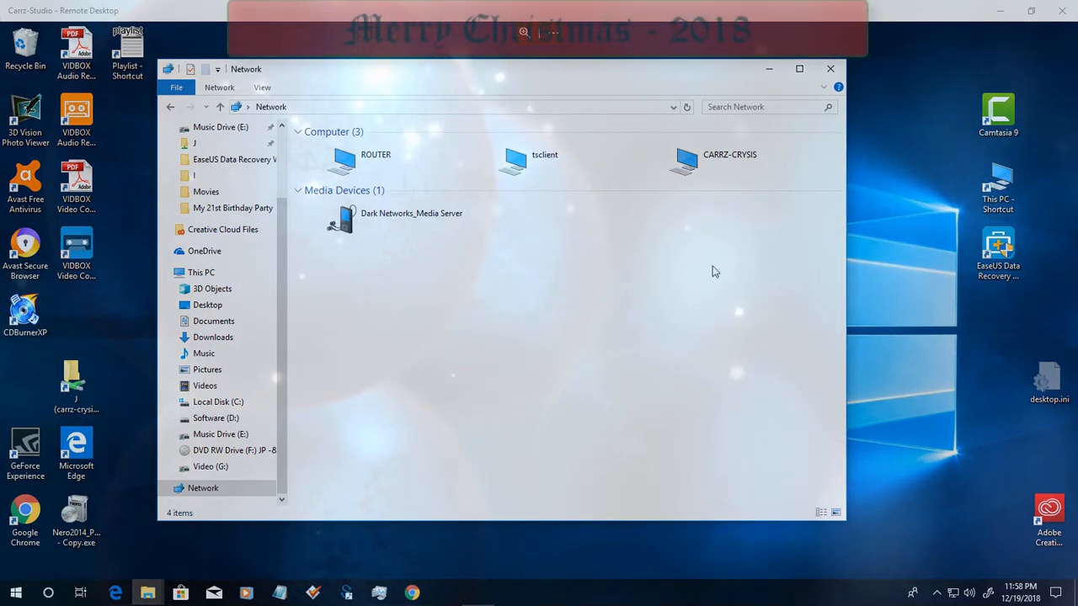
mouse_move(577, 307)
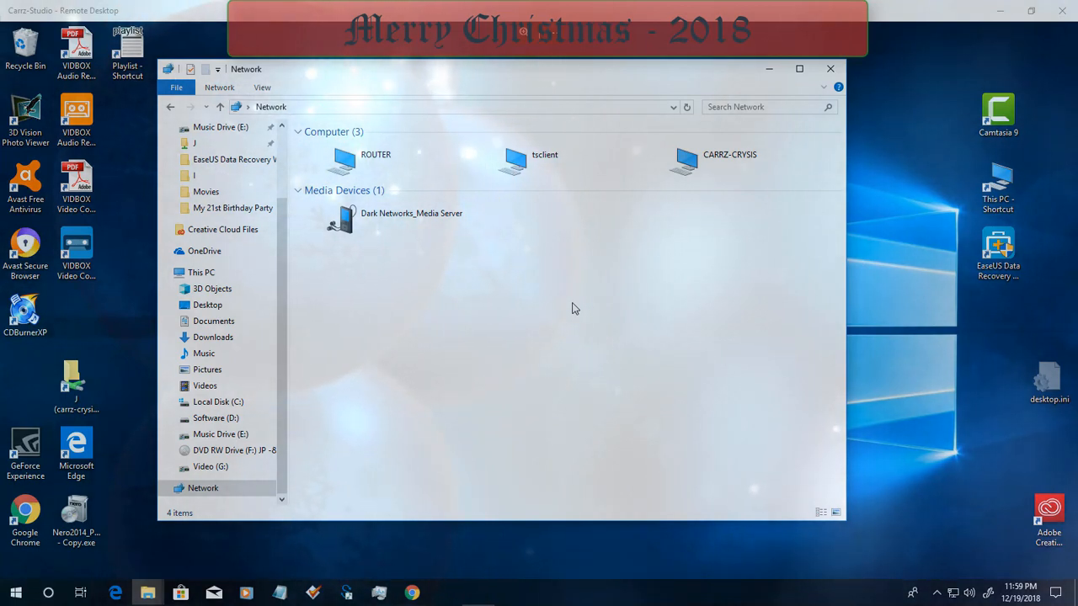
mouse_move(634, 364)
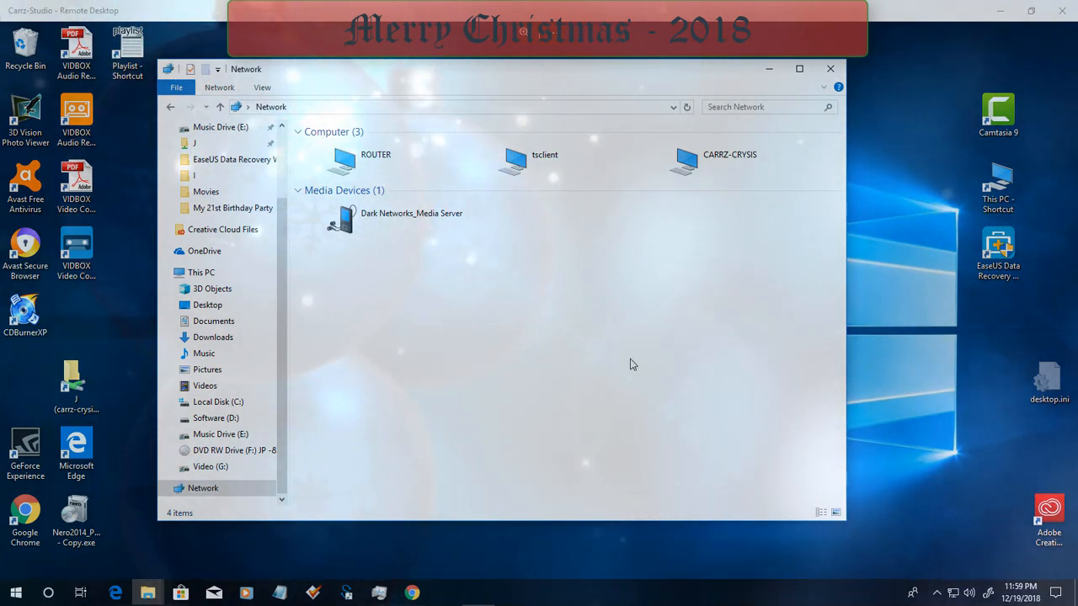
mouse_move(571, 242)
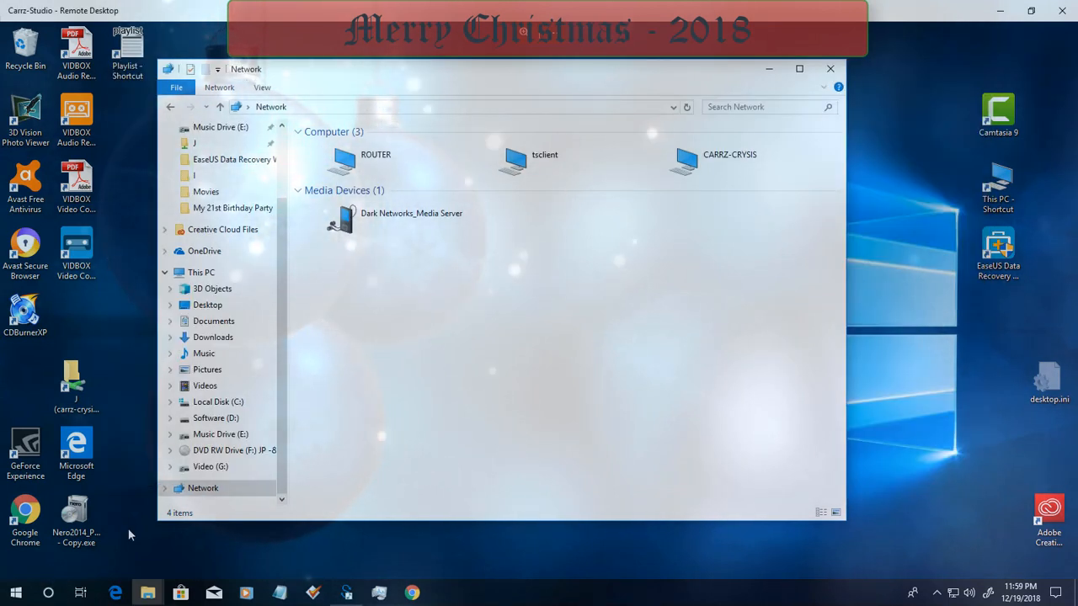
Go from the Start quick menu through Apps & features to the classic Programs and Features list.
right_click(15, 593)
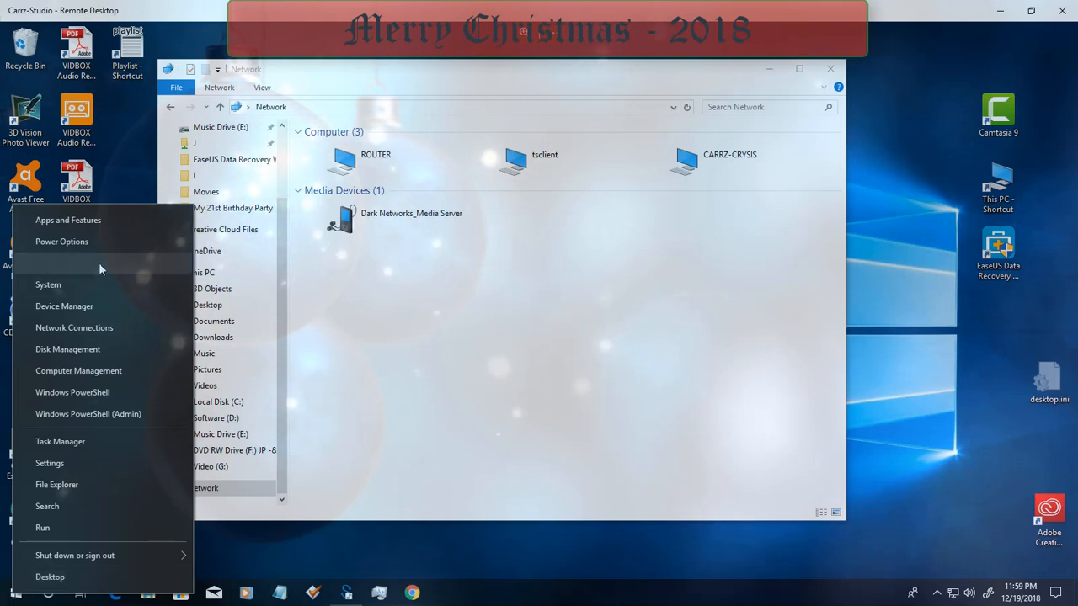
click(68, 219)
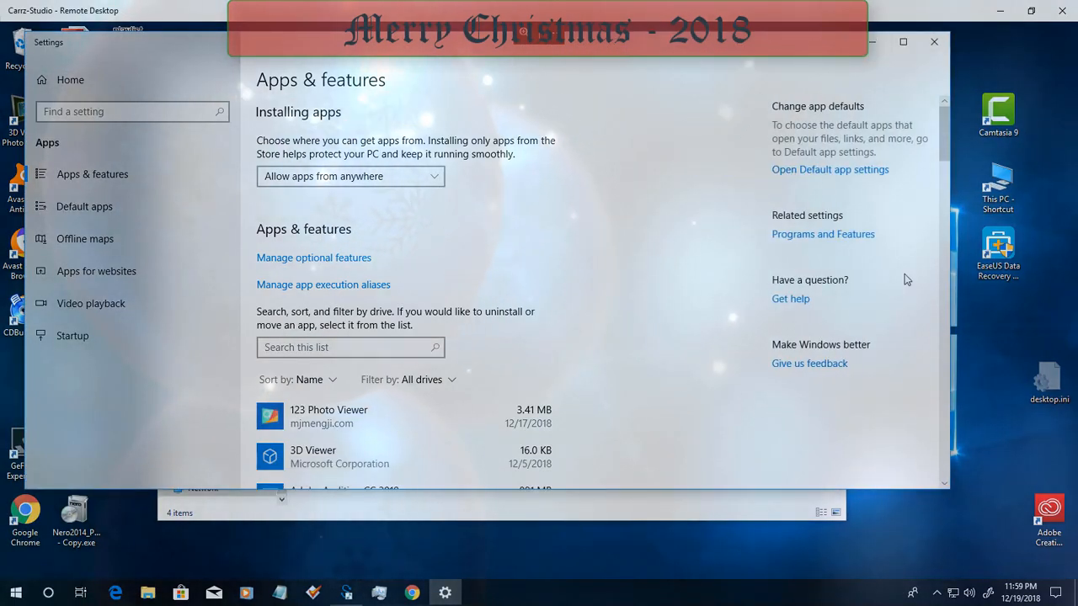
click(822, 234)
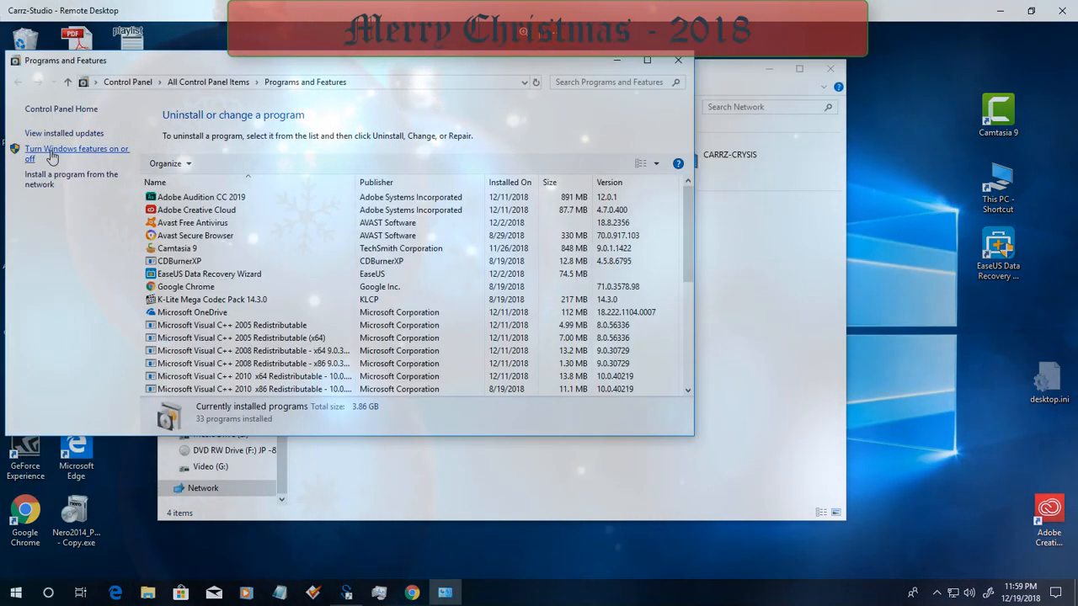
Turn on SMB 1.0/CIFS Client in Windows Features and apply the change.
click(78, 153)
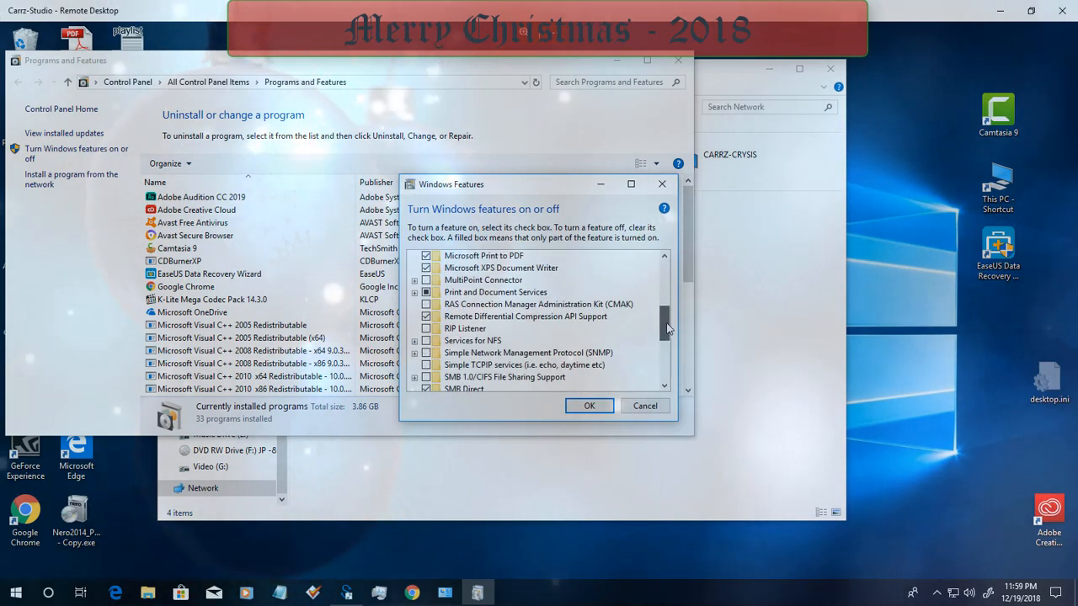
scroll(down, 3)
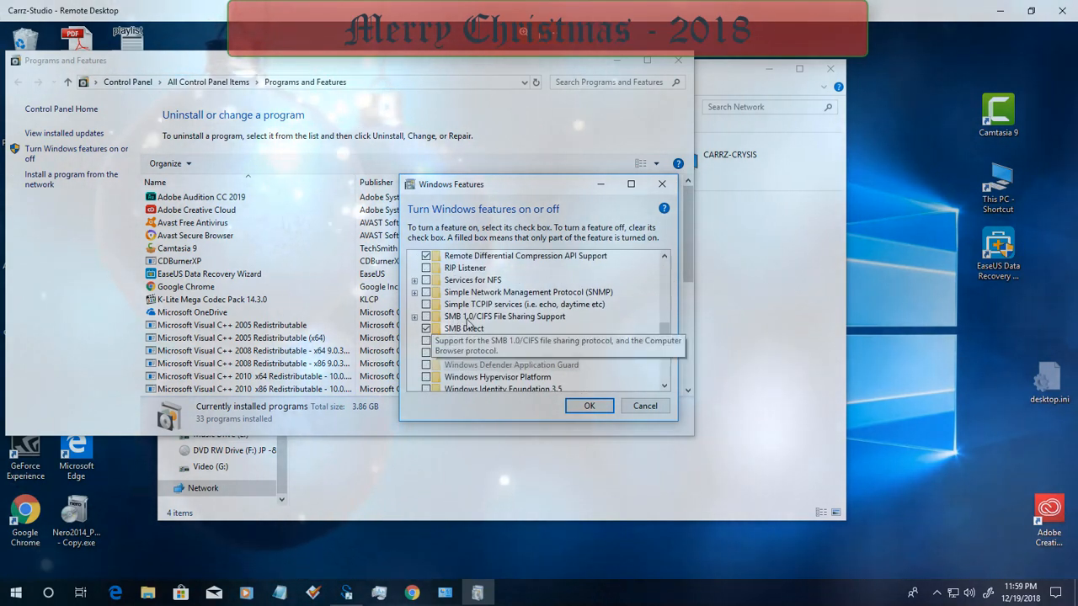
click(414, 317)
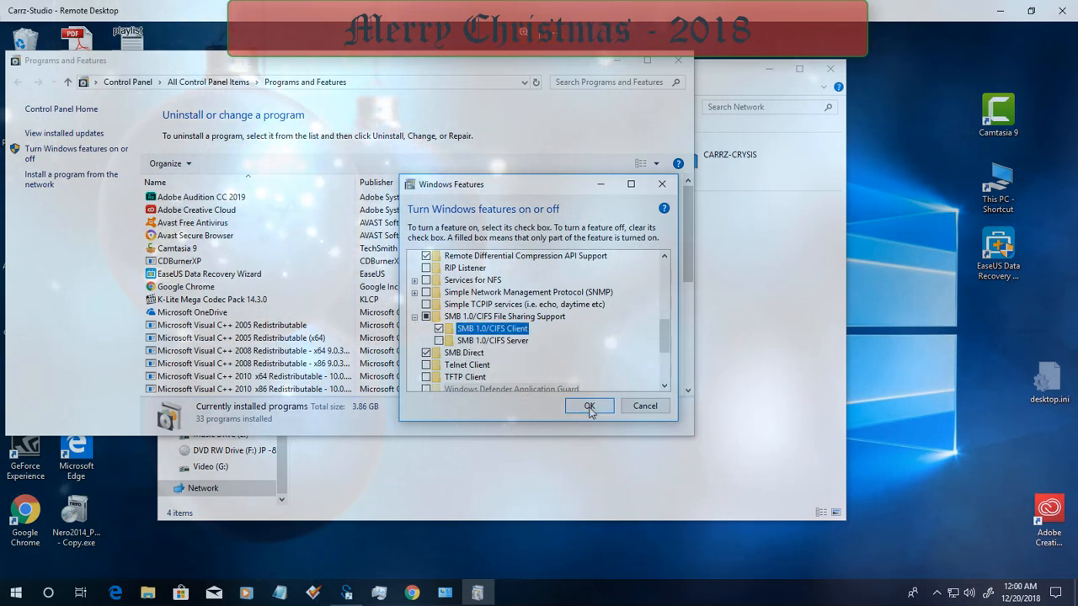
click(590, 406)
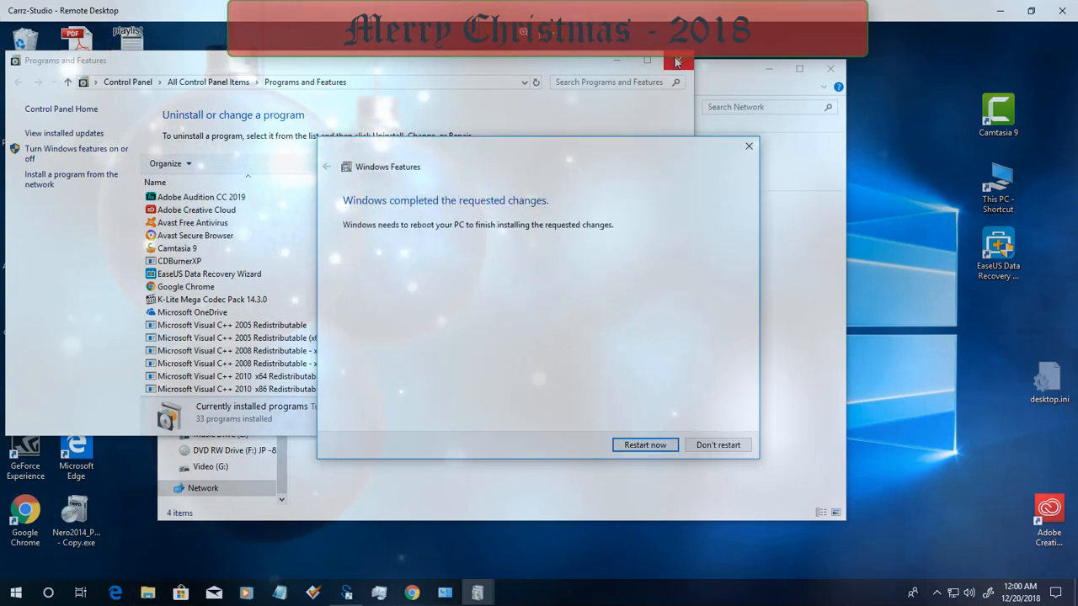
Restart the PC, then view Network showing 15 computers plus the media server.
click(679, 61)
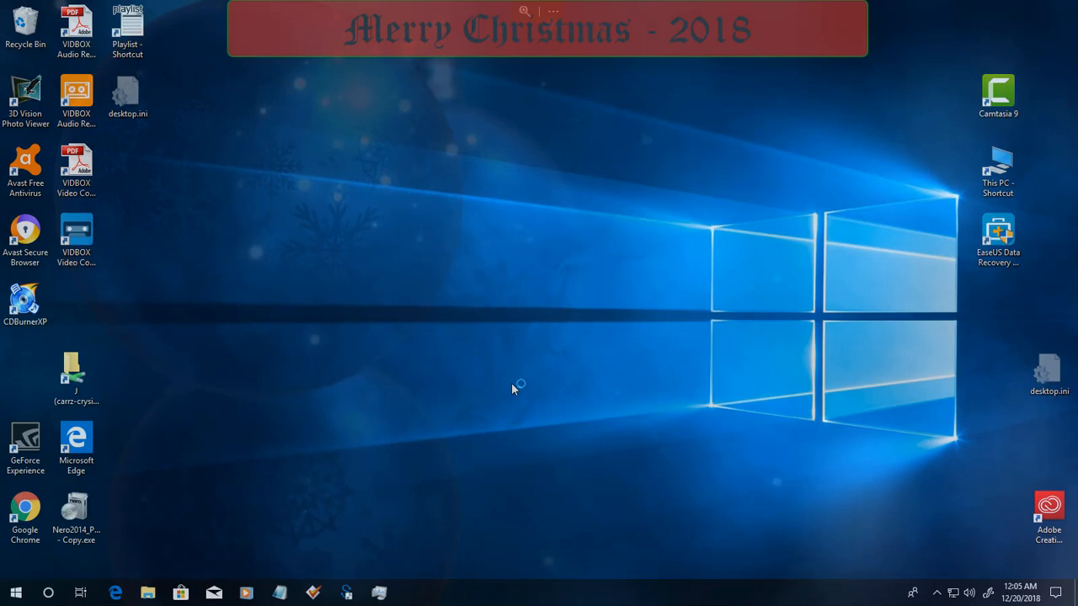
click(148, 593)
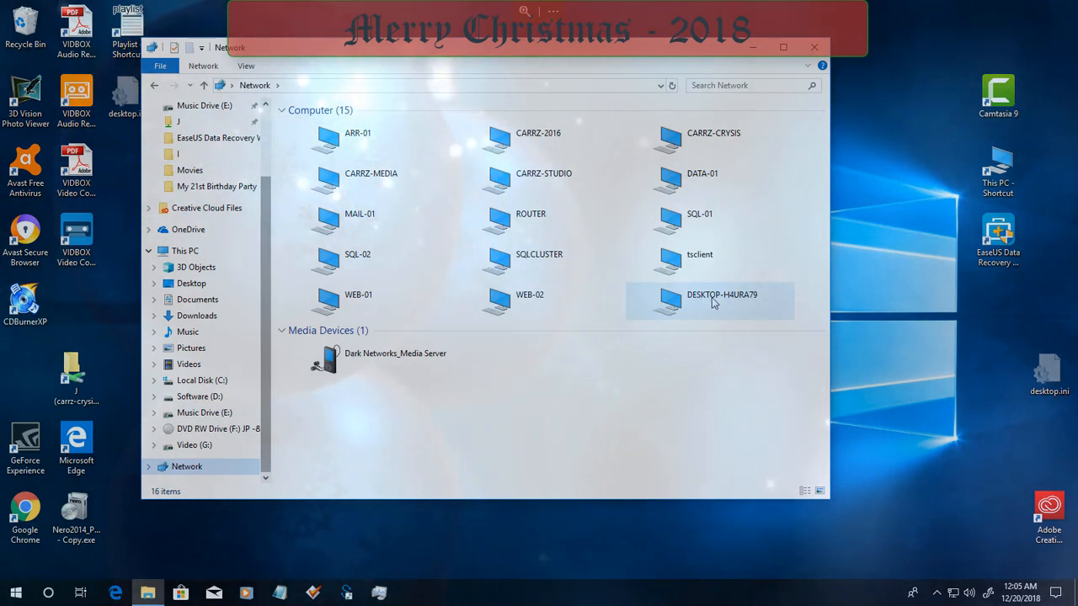
mouse_move(624, 411)
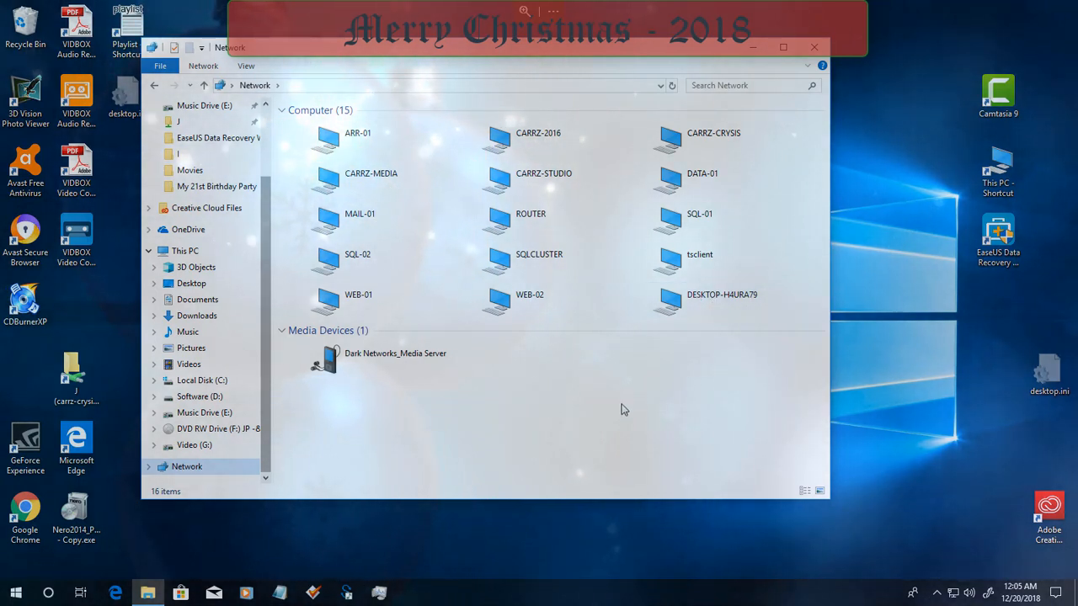